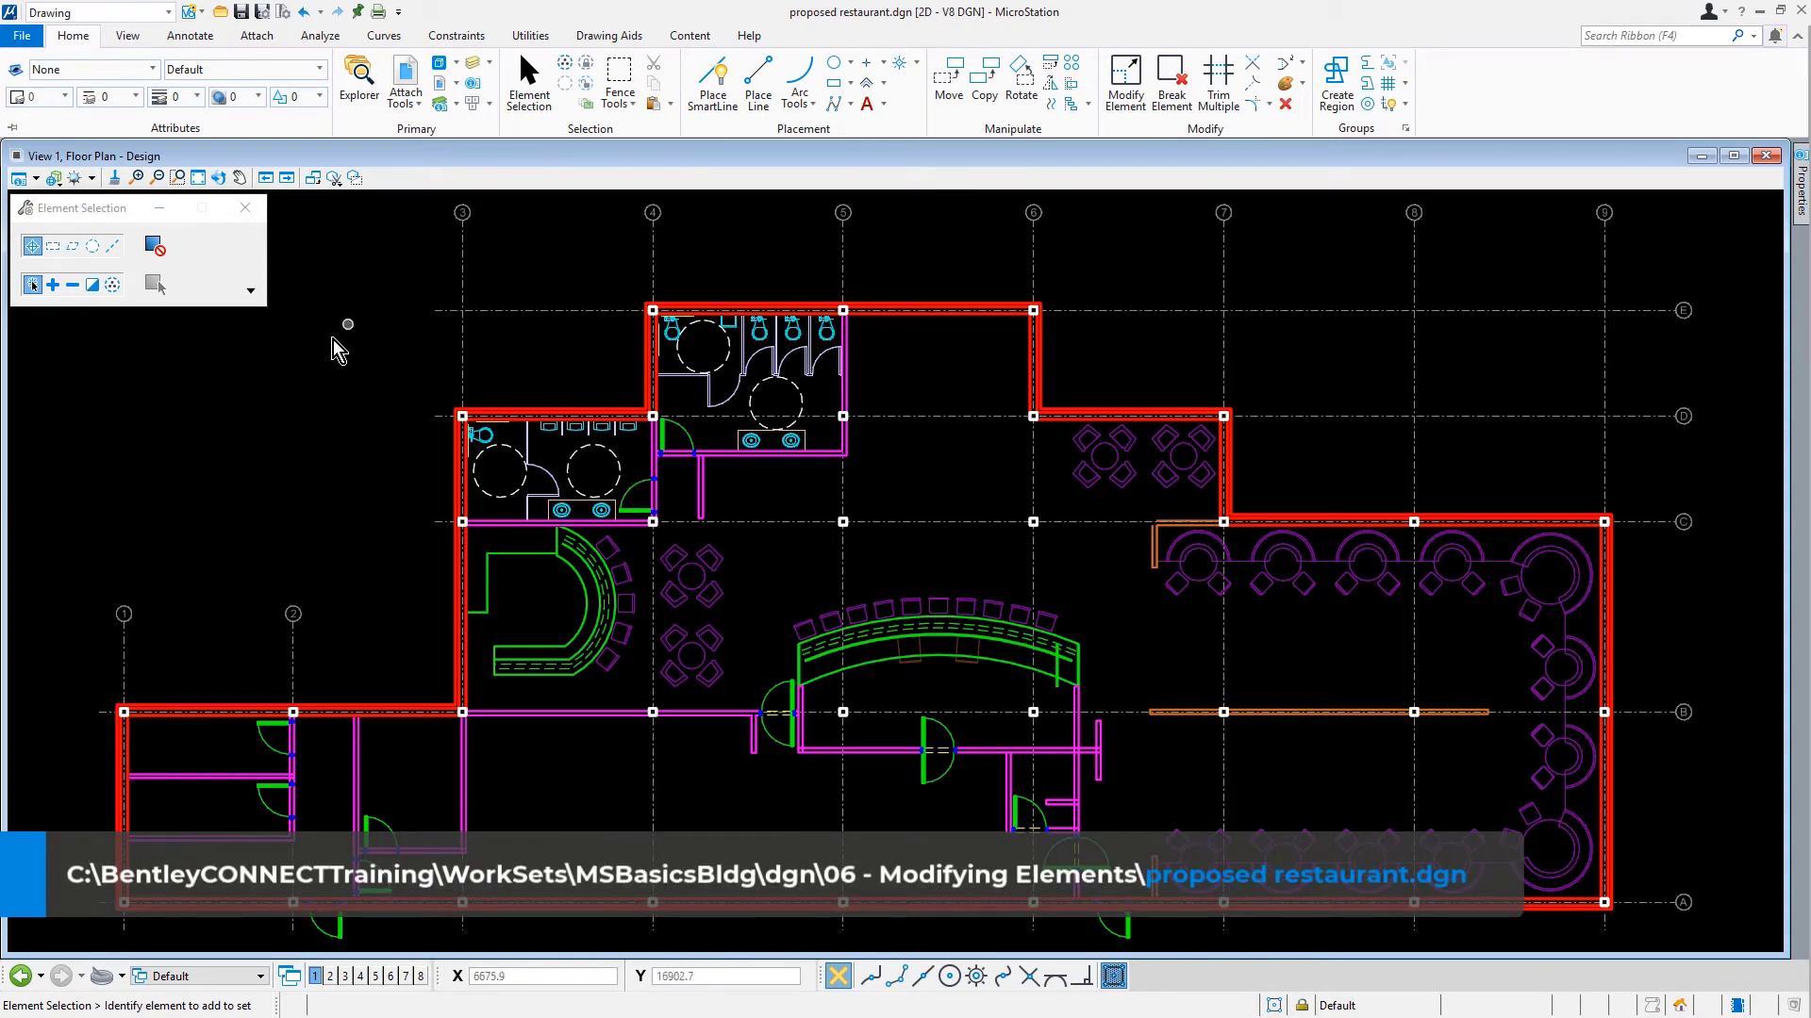
Zoom in on the right end of the sushi bar countertop.
{"action": "left_click", "coordinate": [178, 177]}
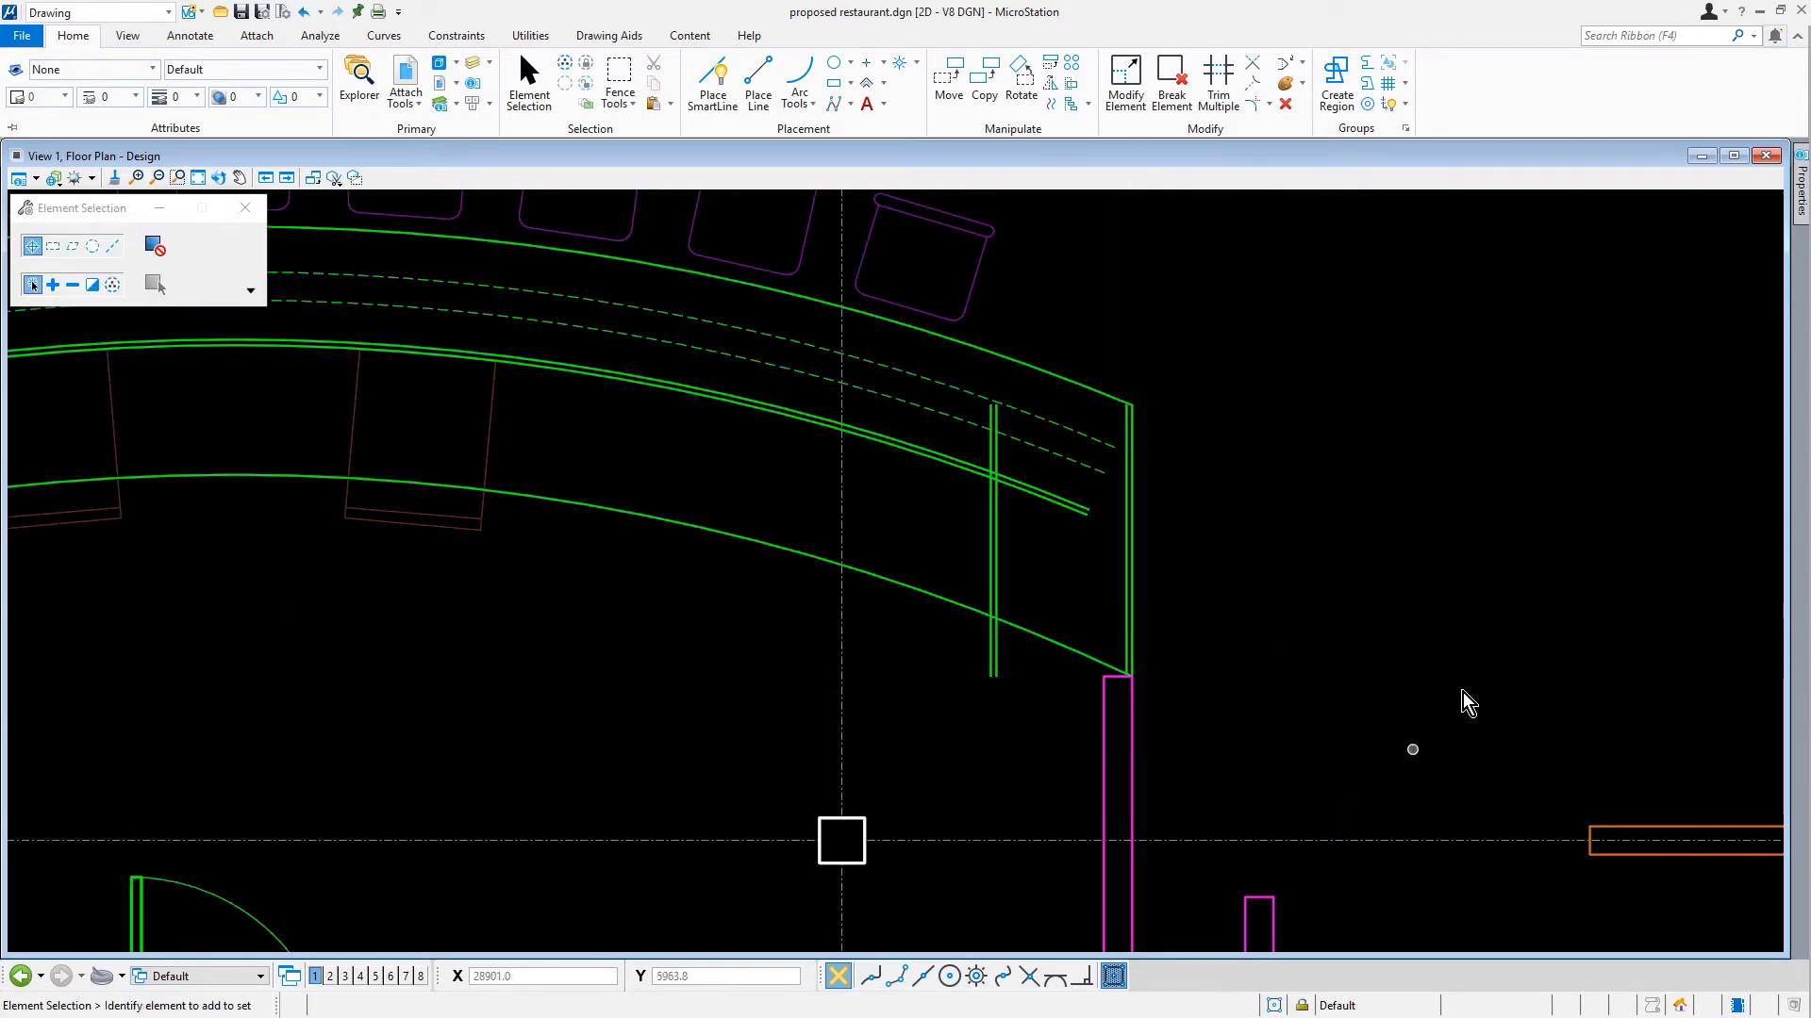
{"action": "mouse_move", "coordinate": [358, 11]}
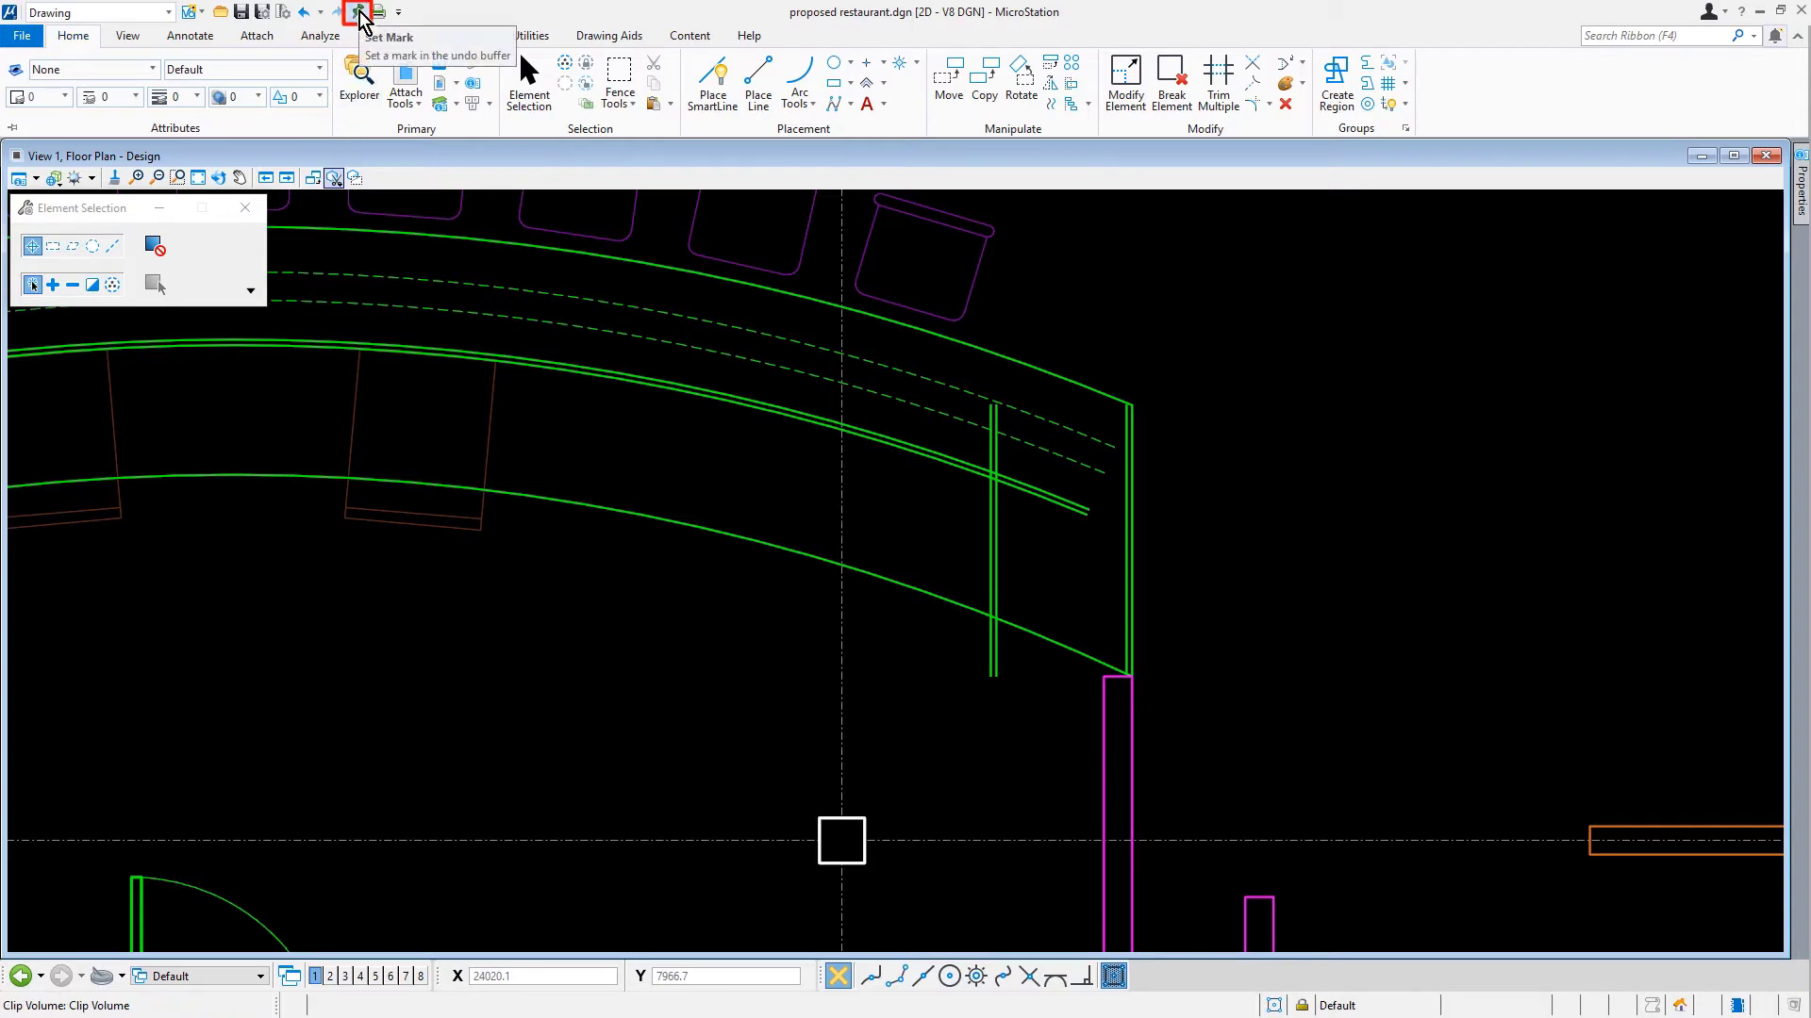
Set an undo mark at the current point via Set Mark on the Quick Access Toolbar.
{"action": "left_click", "coordinate": [360, 11]}
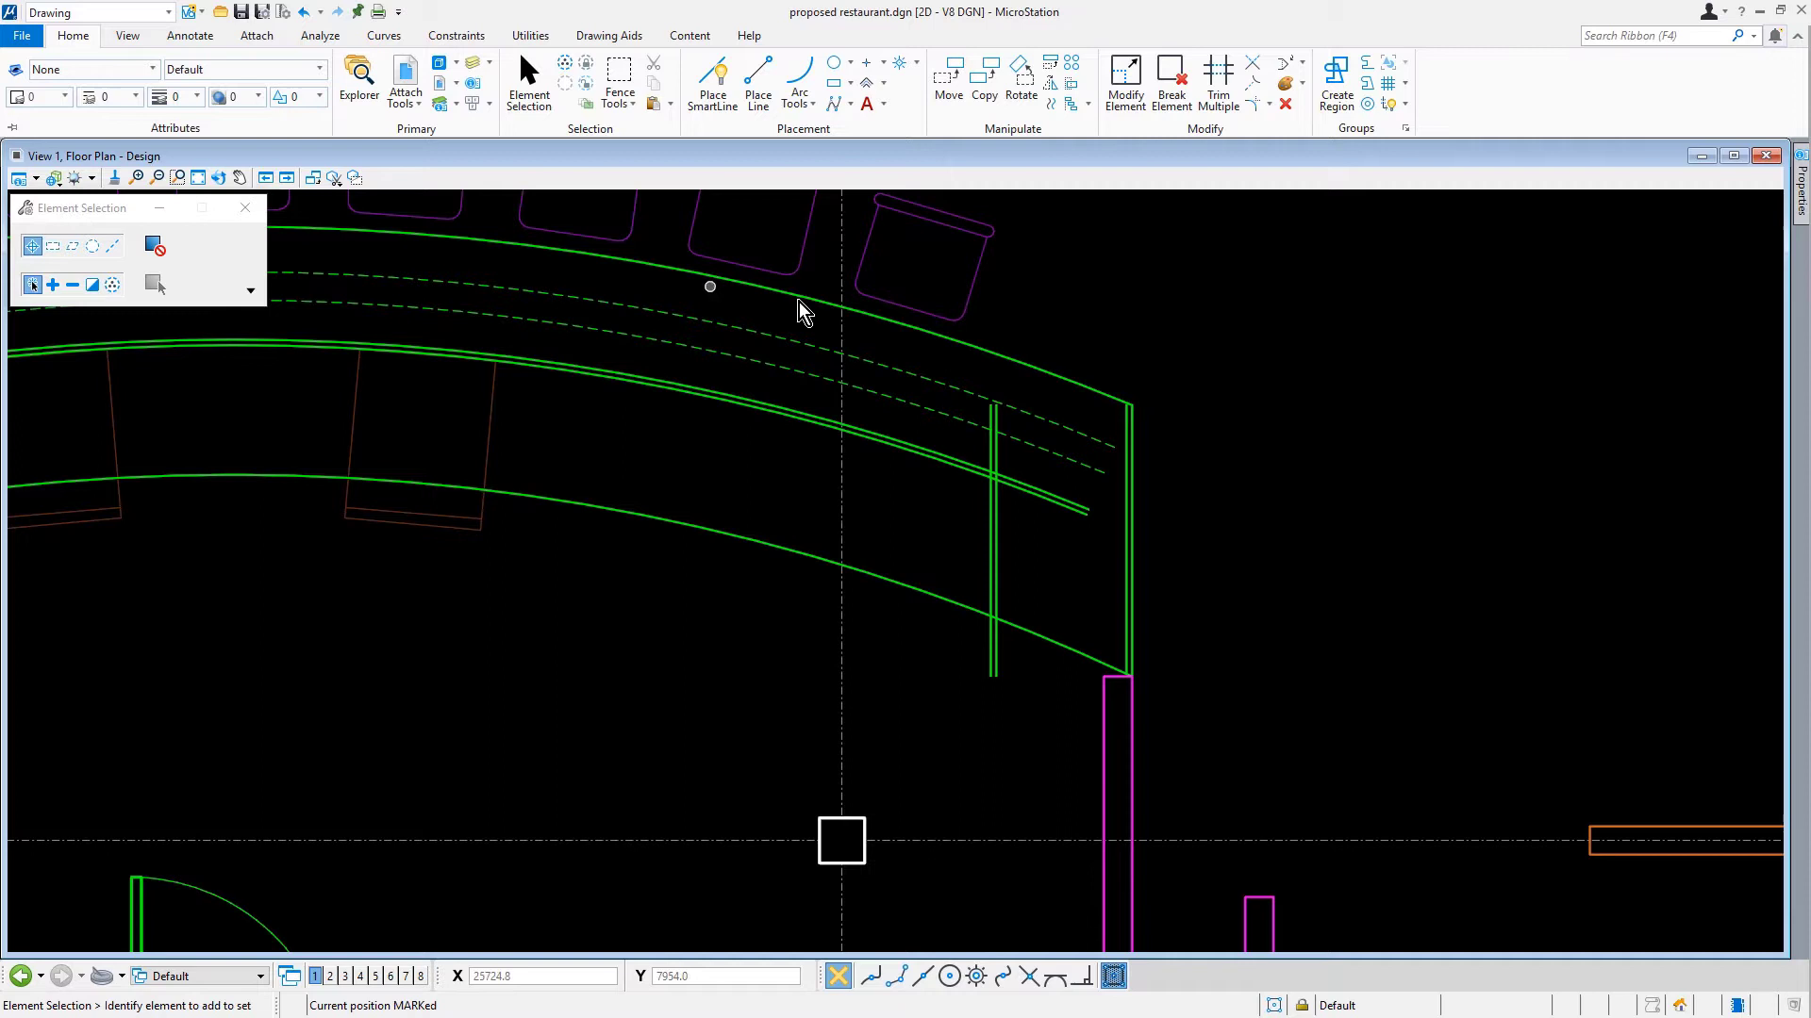
{"action": "mouse_move", "coordinate": [1077, 315]}
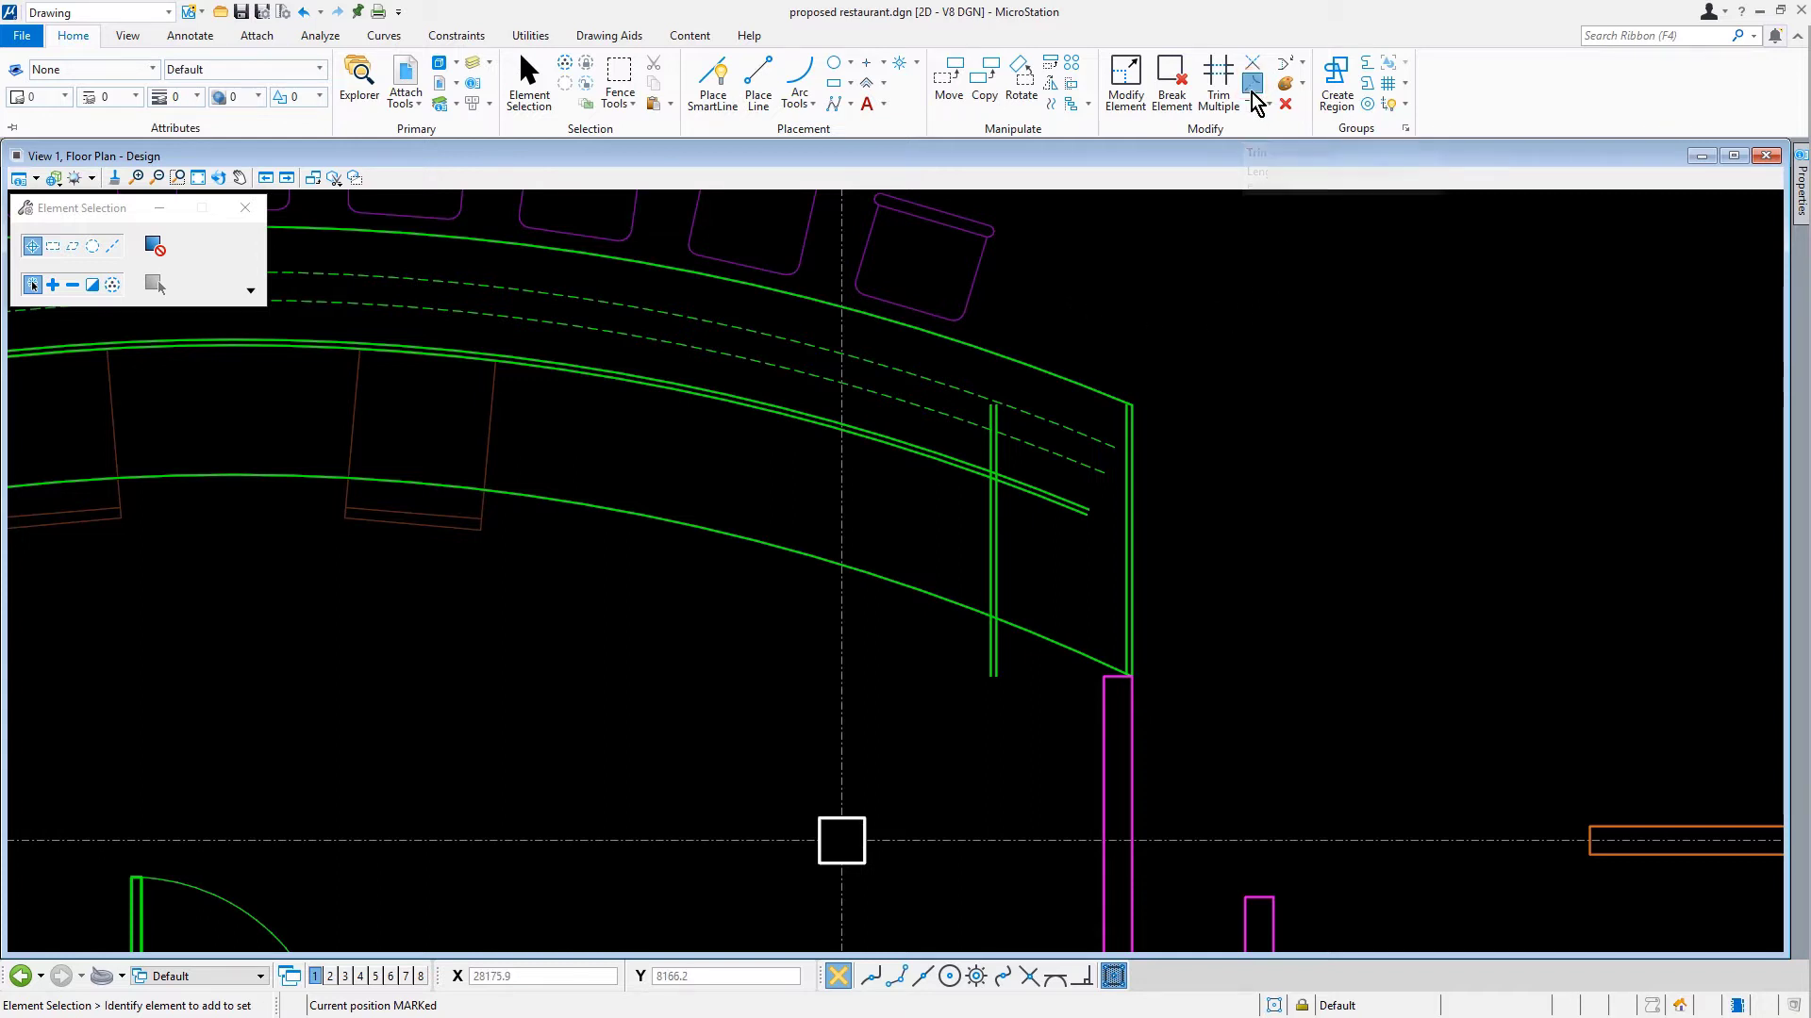
Trim to Element: extend the short vertical line up to the outer countertop arc.
{"action": "left_click", "coordinate": [1252, 81]}
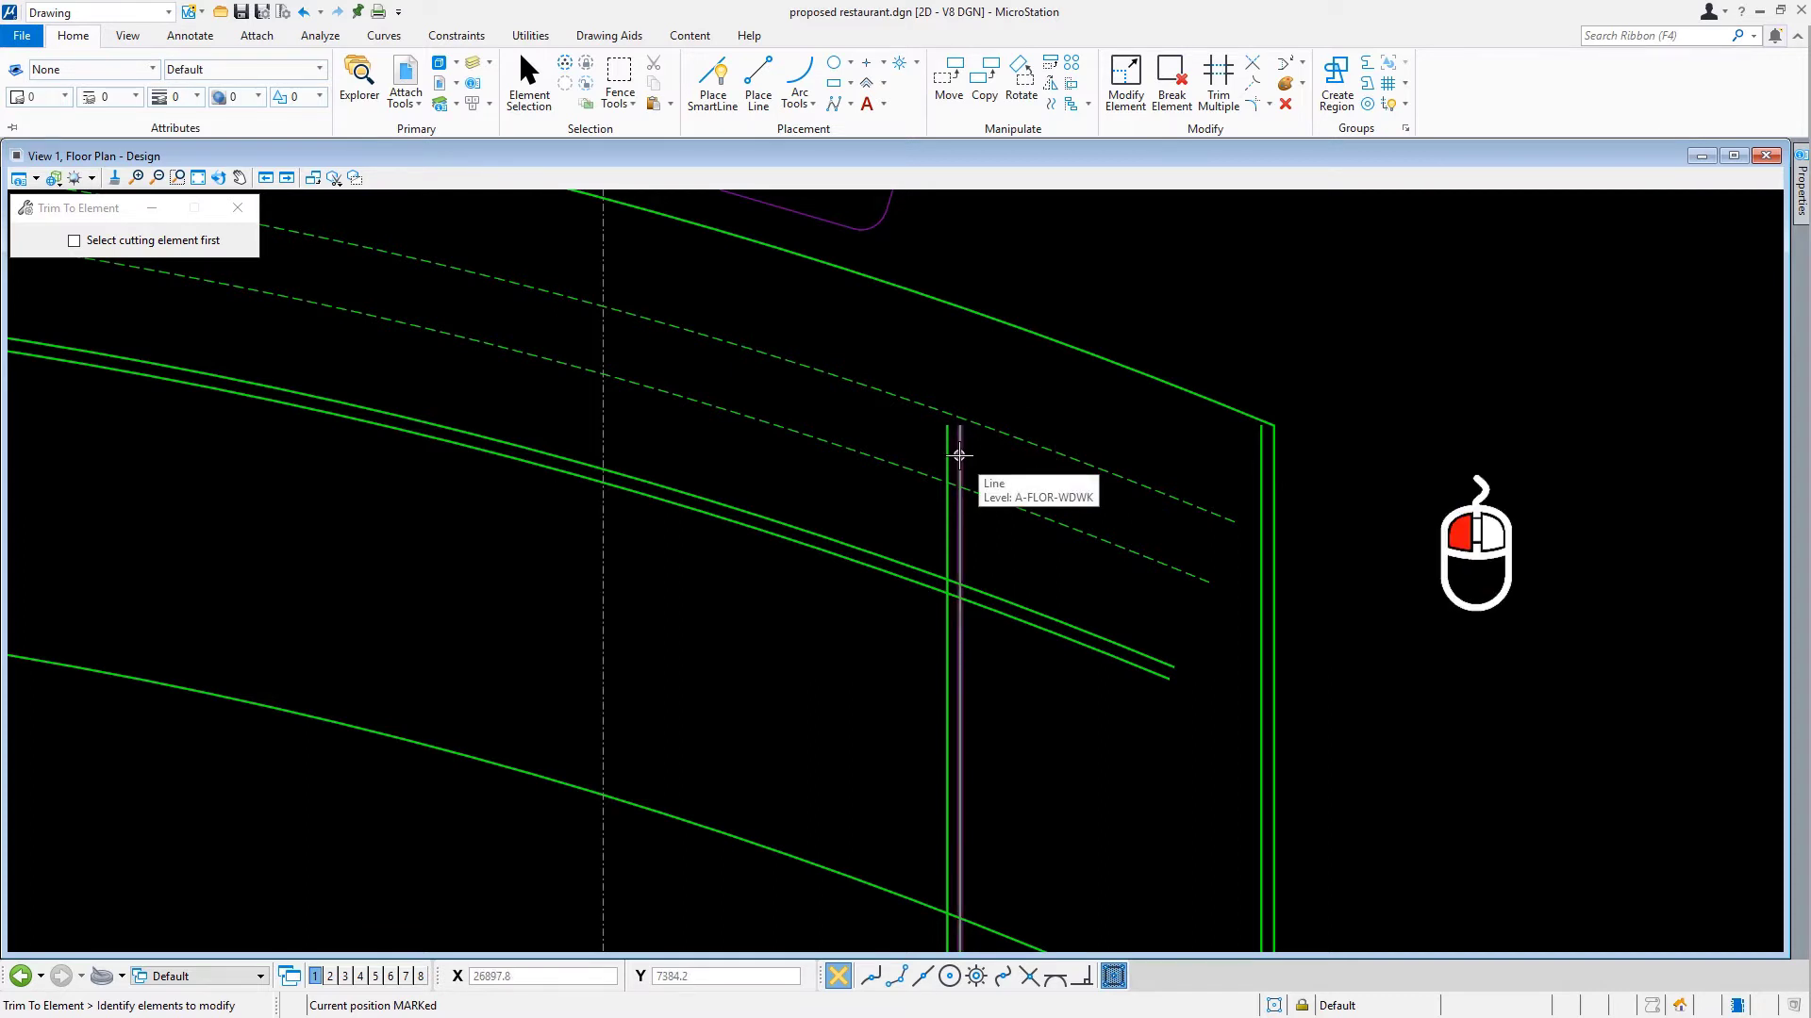
{"action": "left_click", "coordinate": [958, 455]}
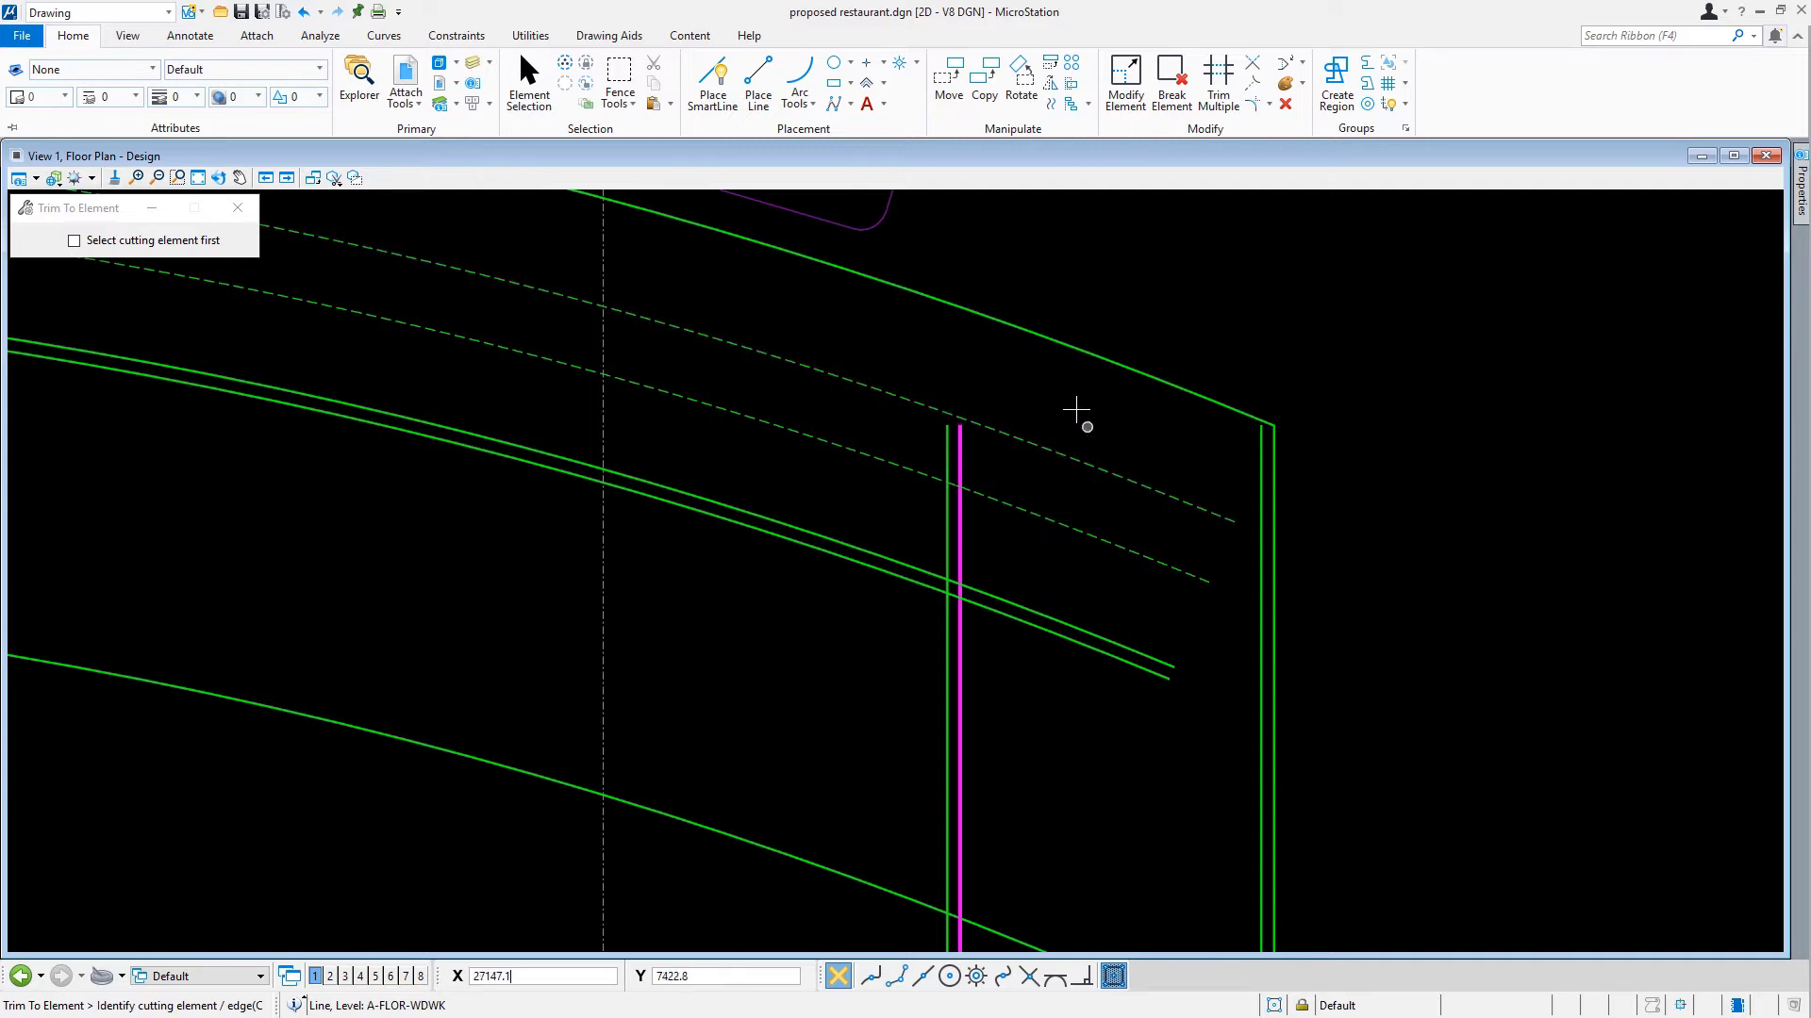
{"action": "mouse_move", "coordinate": [1050, 335]}
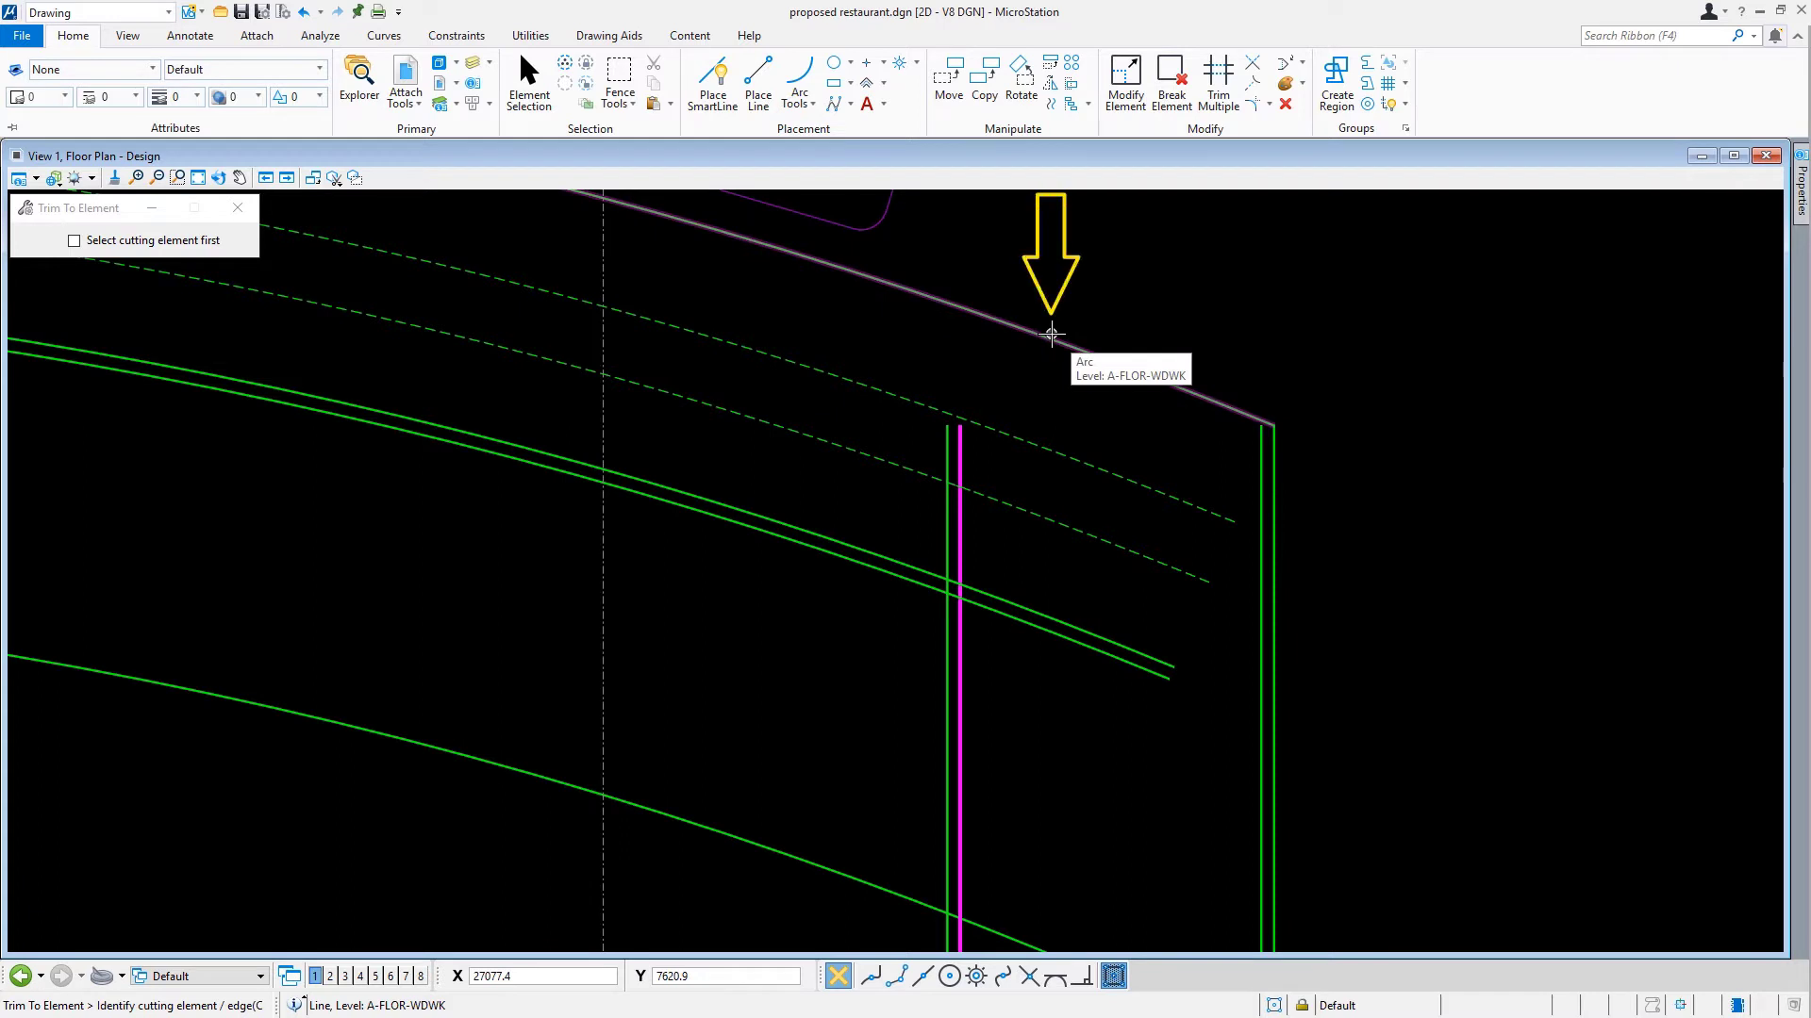
{"action": "left_click", "coordinate": [1049, 334]}
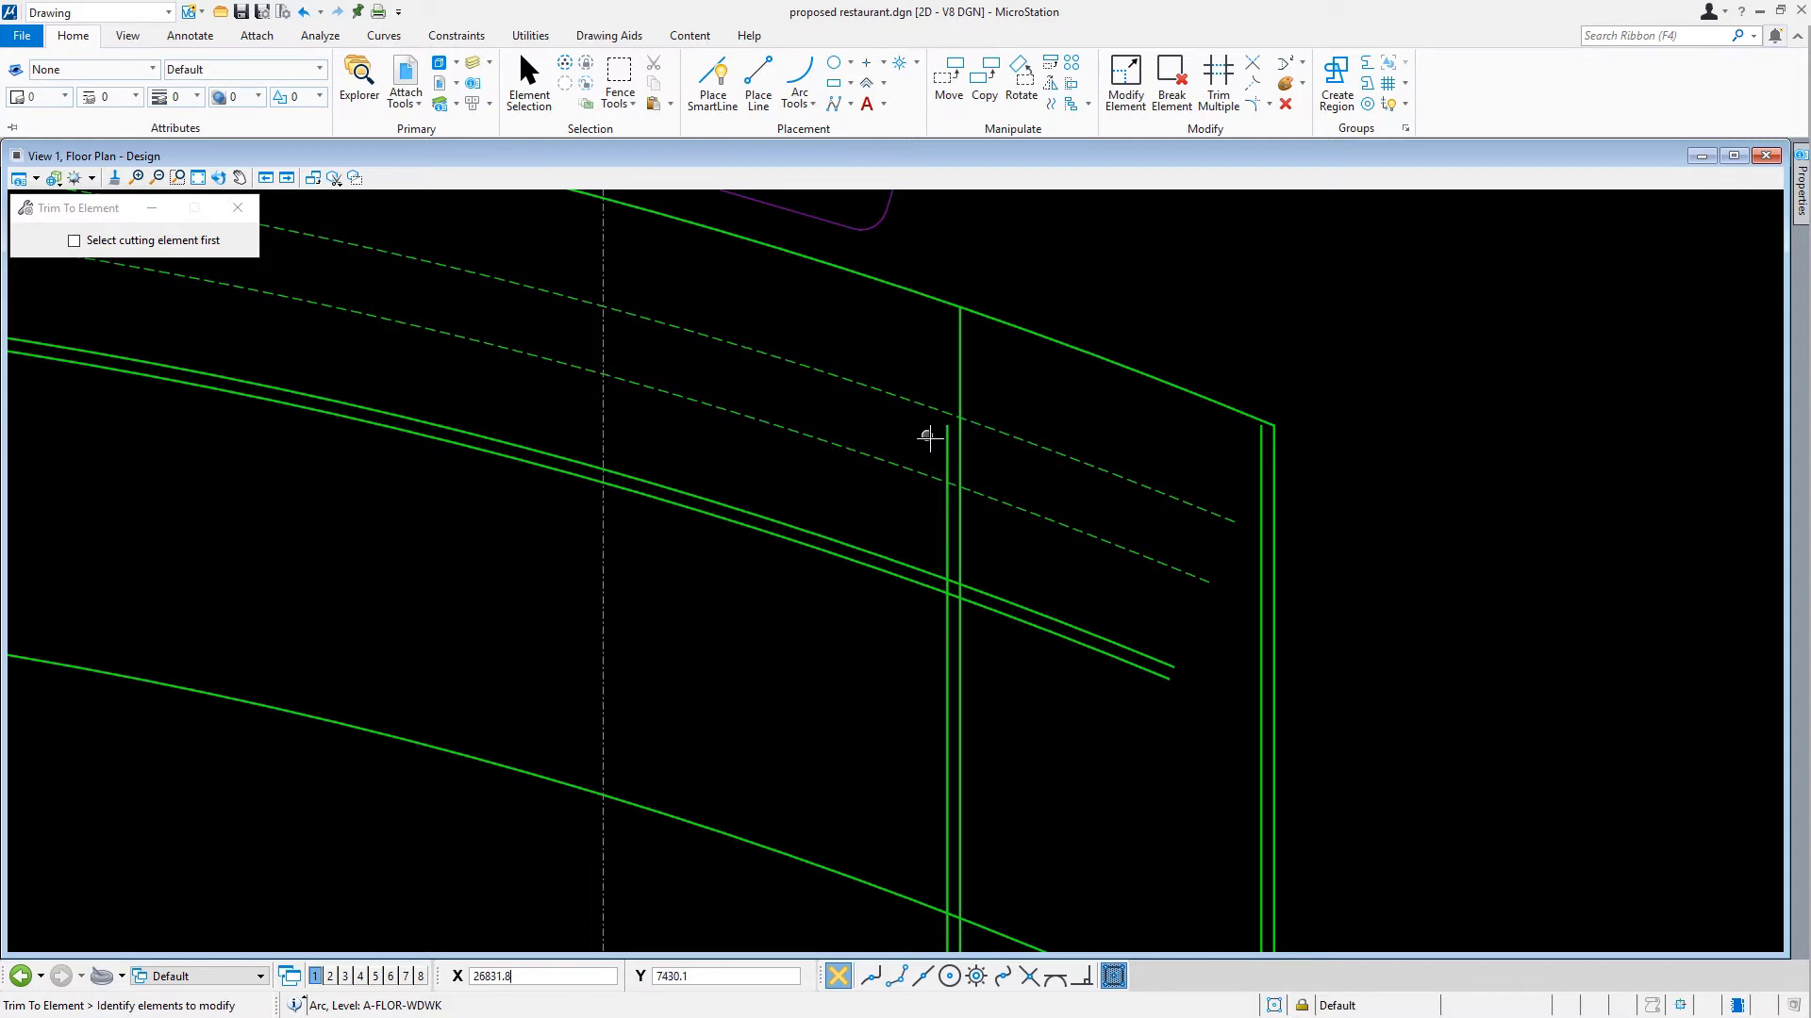
Extend the second parallel vertical line to the outer arc with Trim to Element.
{"action": "left_click", "coordinate": [941, 434]}
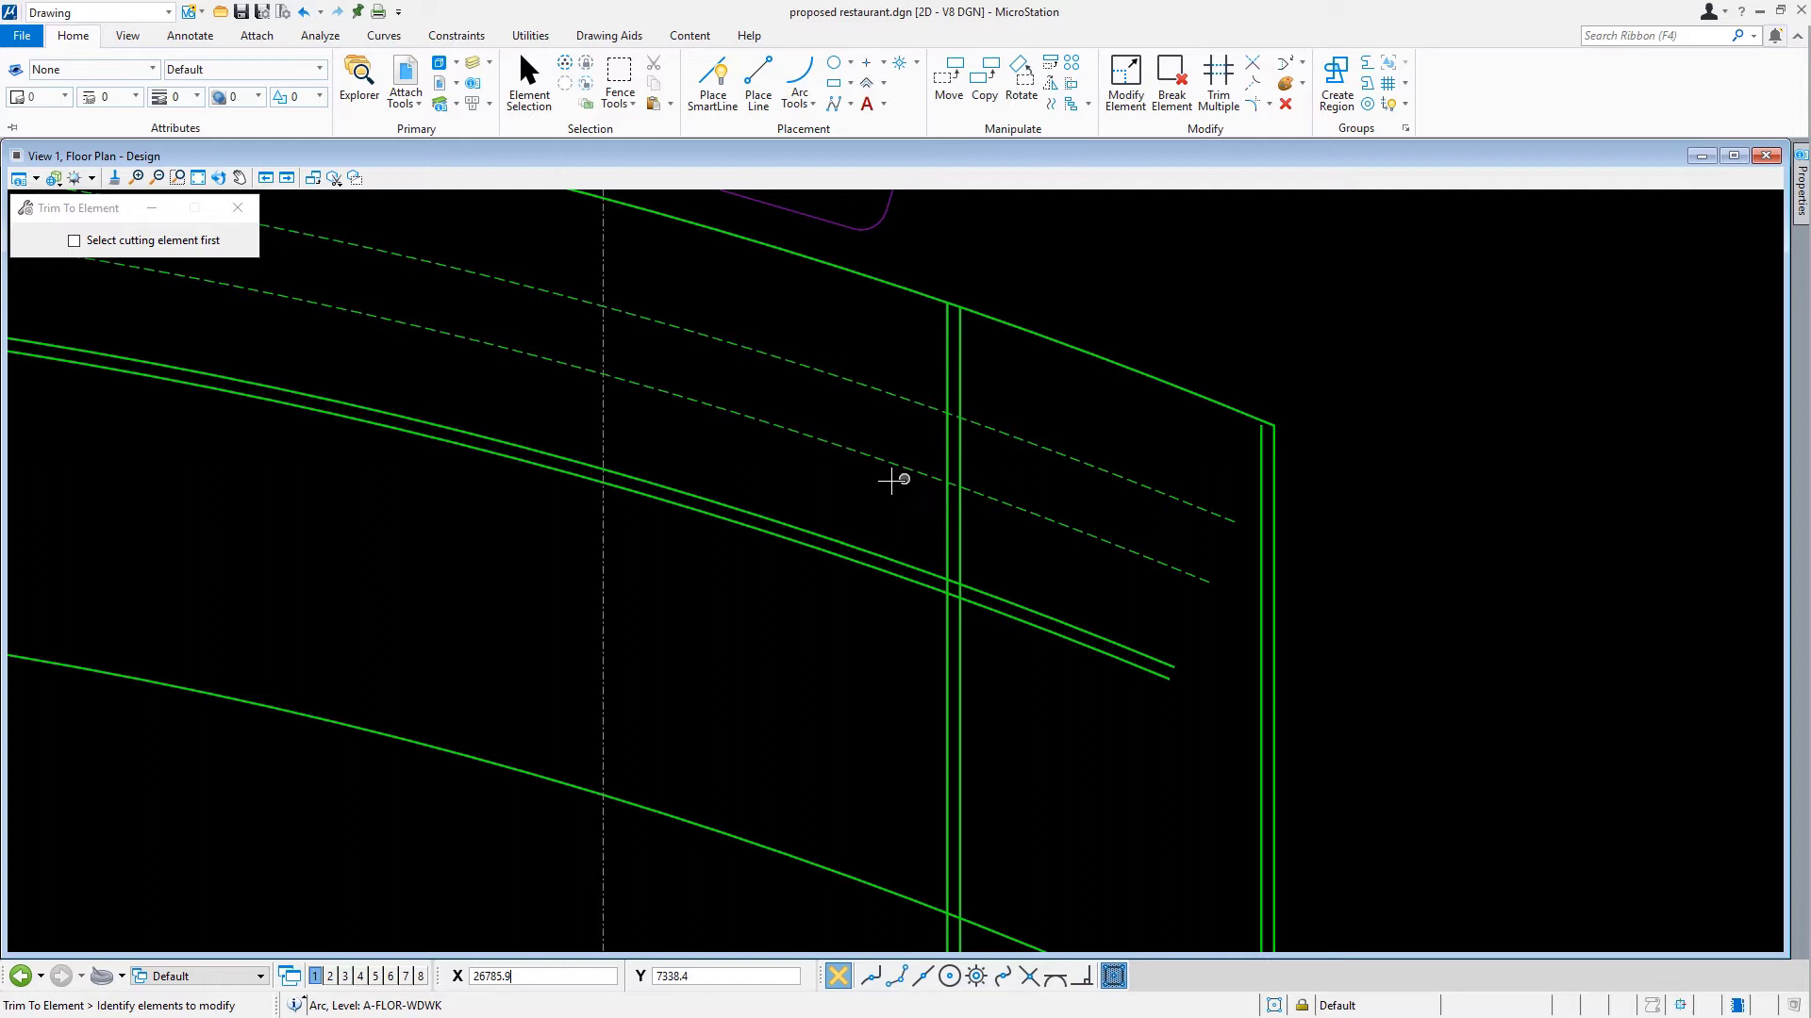
{"action": "left_click", "coordinate": [889, 479]}
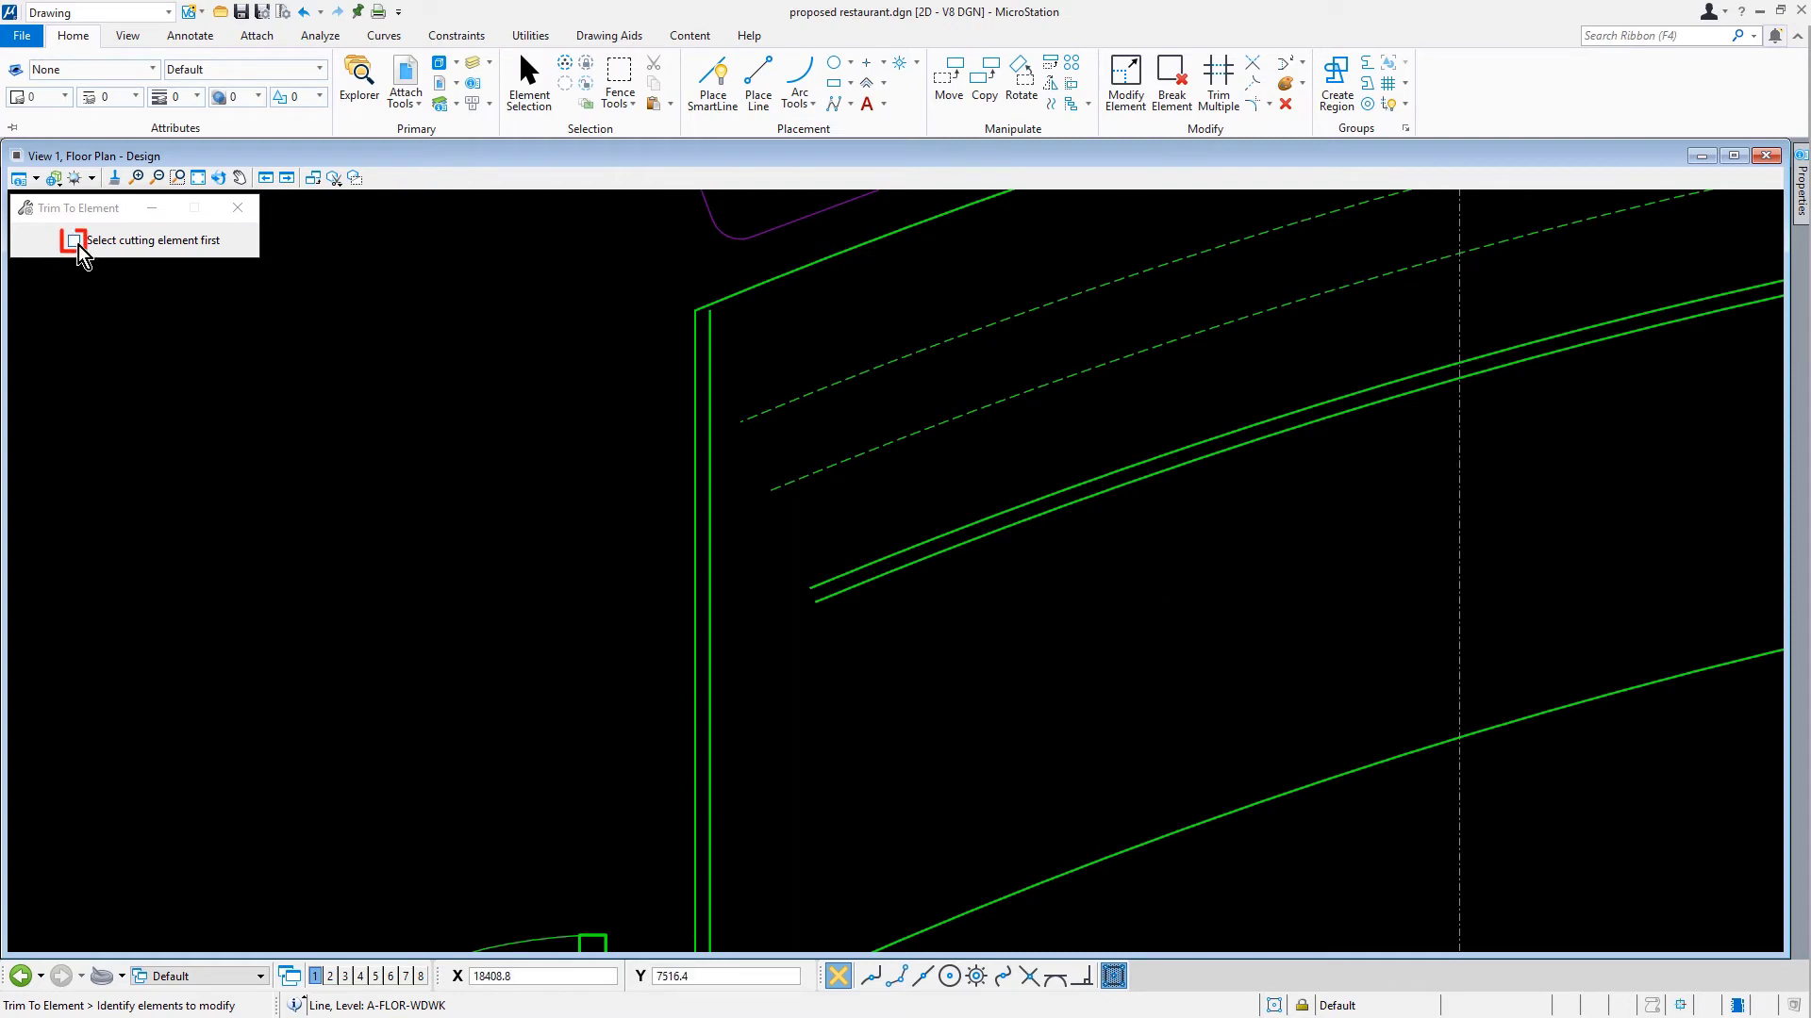
Enable Select cutting element first in the Trim To Element settings.
{"action": "left_click", "coordinate": [73, 239]}
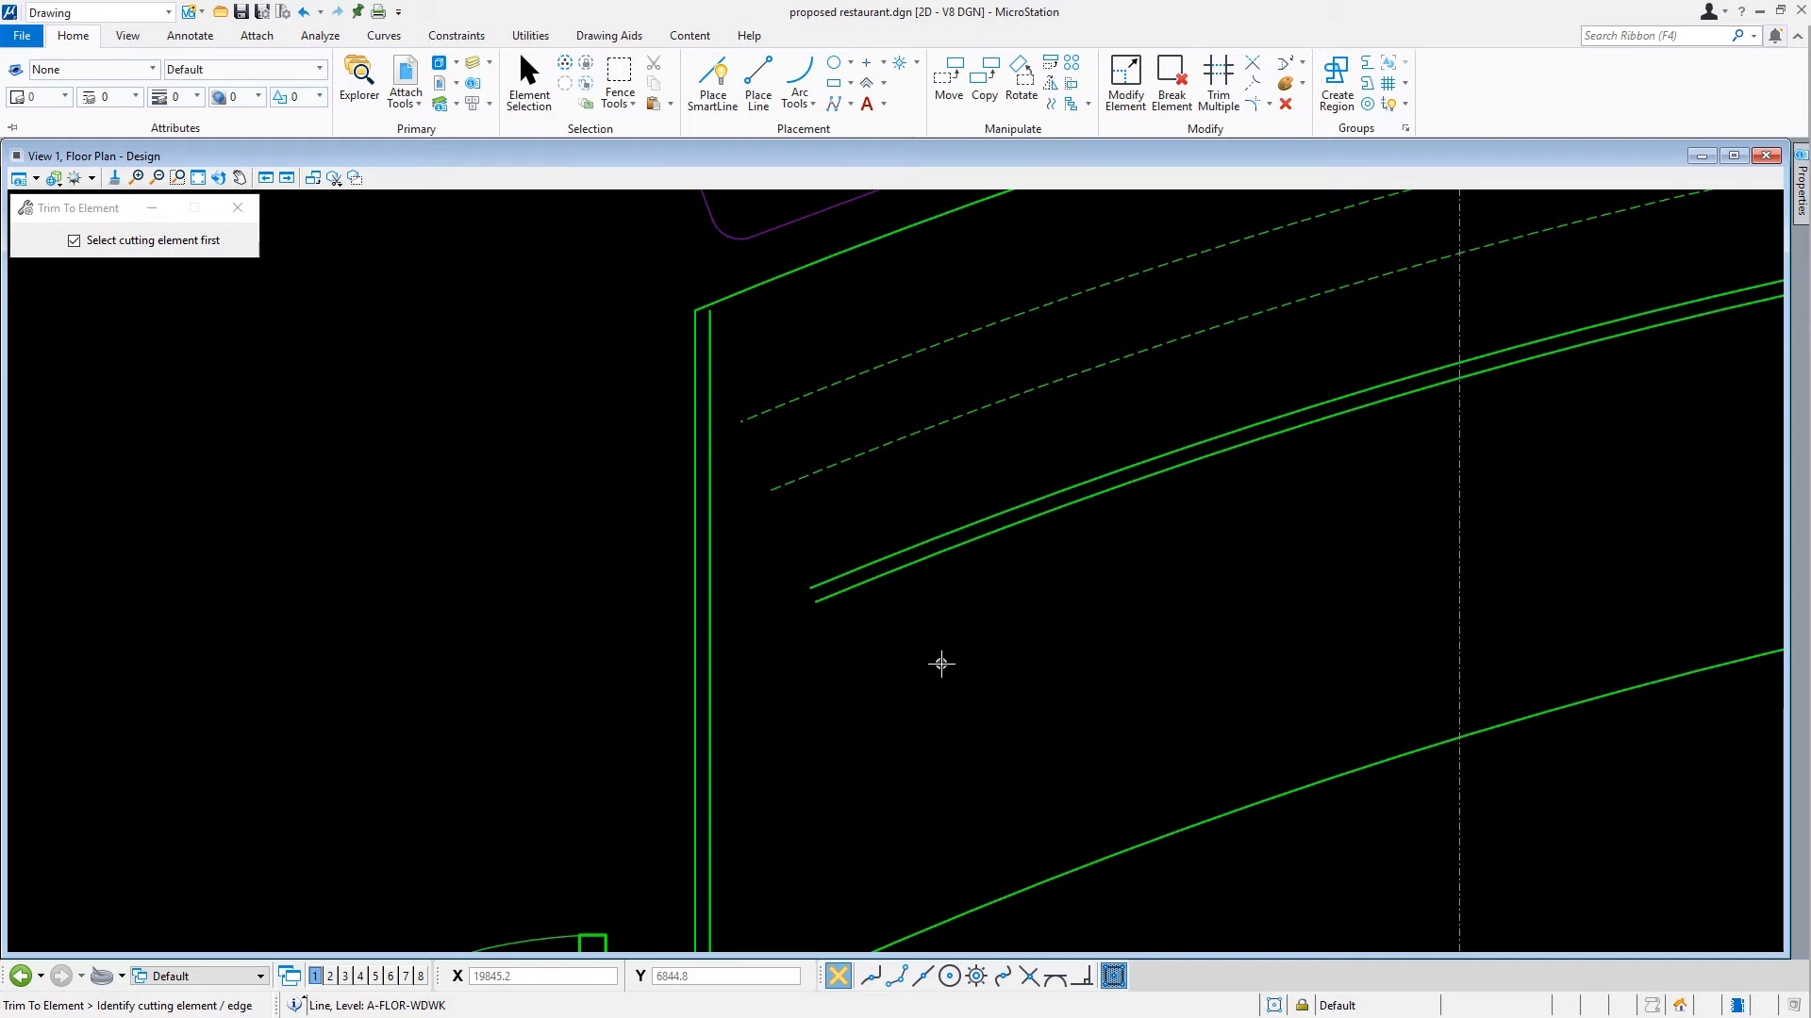
{"action": "mouse_move", "coordinate": [713, 696]}
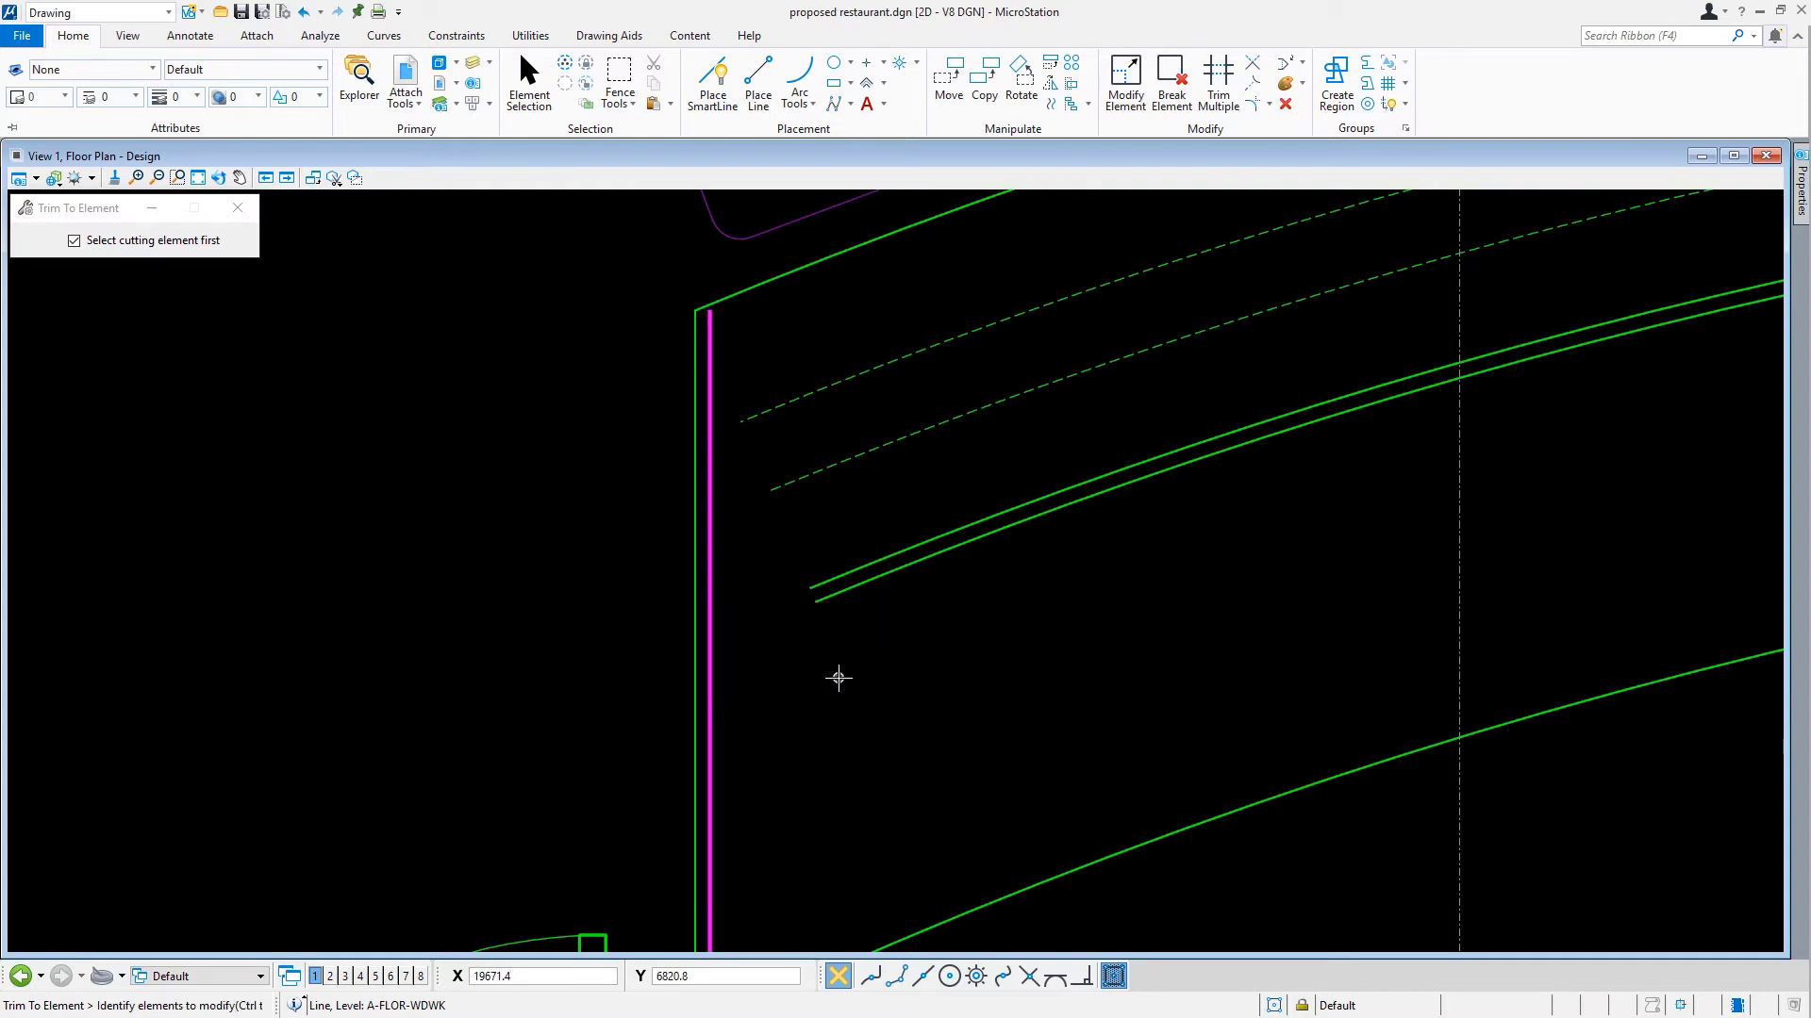
Select the countertop arcs with a Ctrl crossing line so they trim to the left end line.
{"action": "key", "text": "ctrl"}
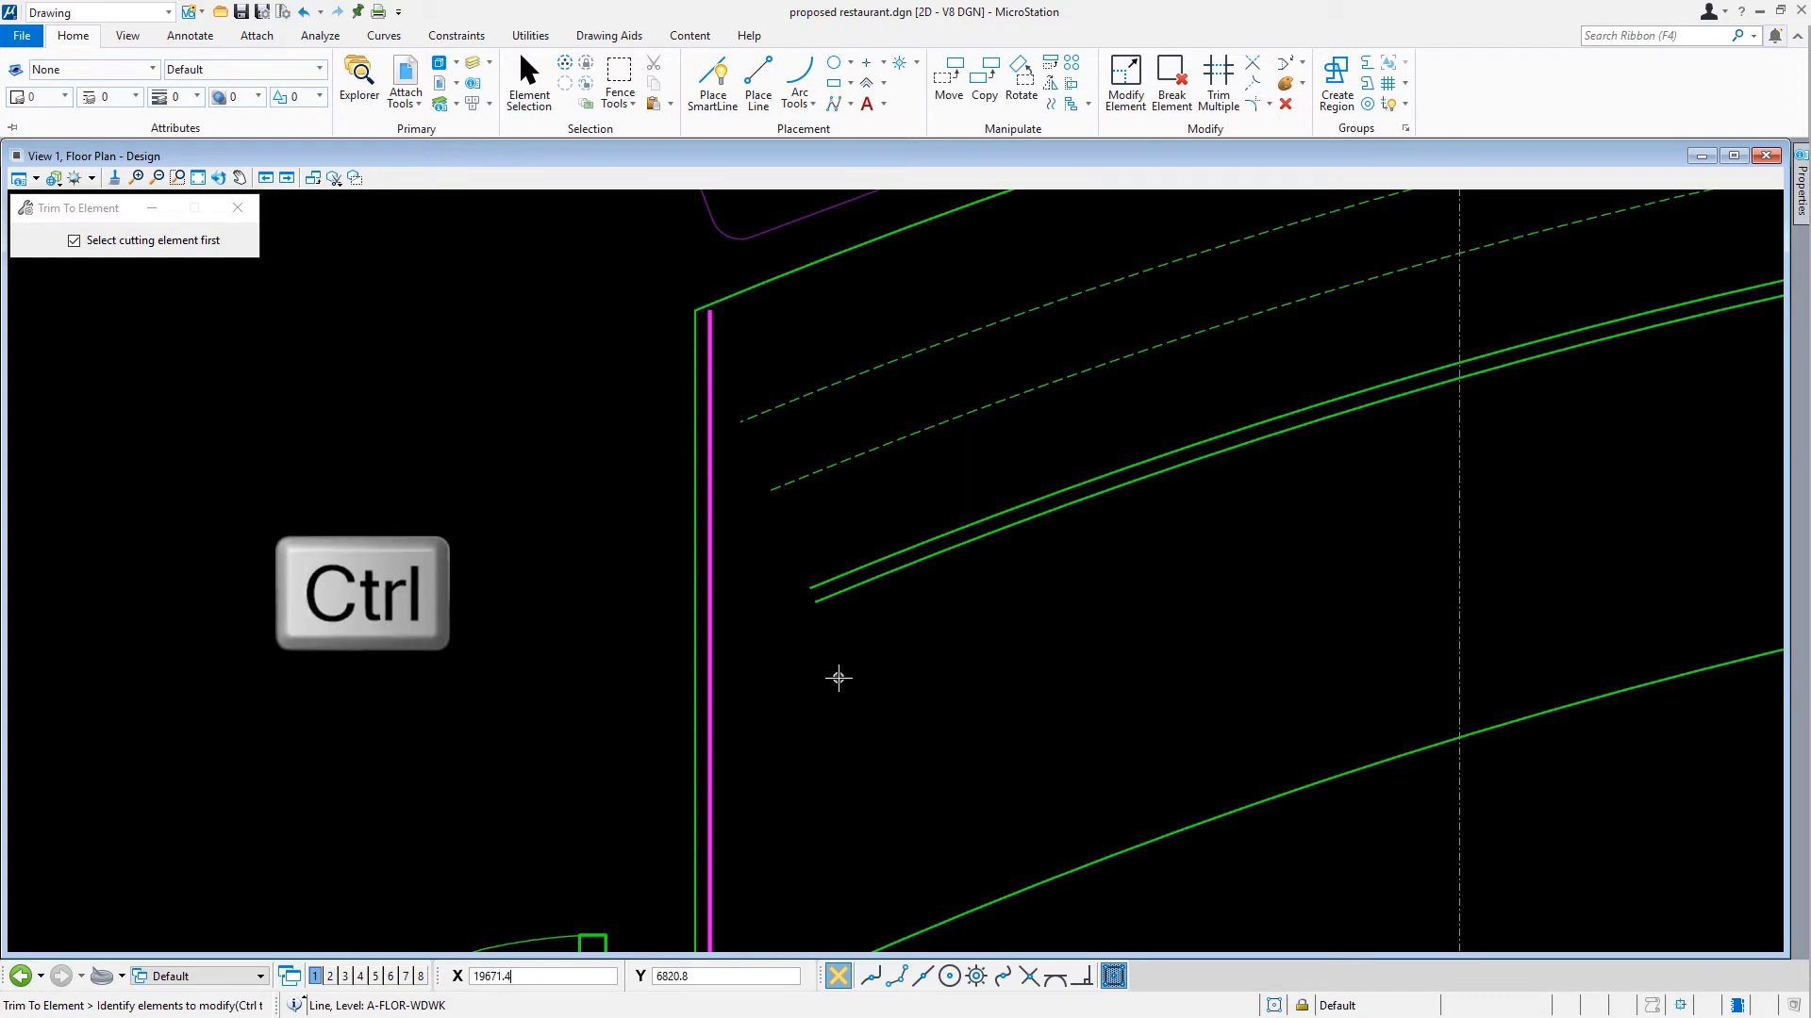
{"action": "key", "text": "ctrl"}
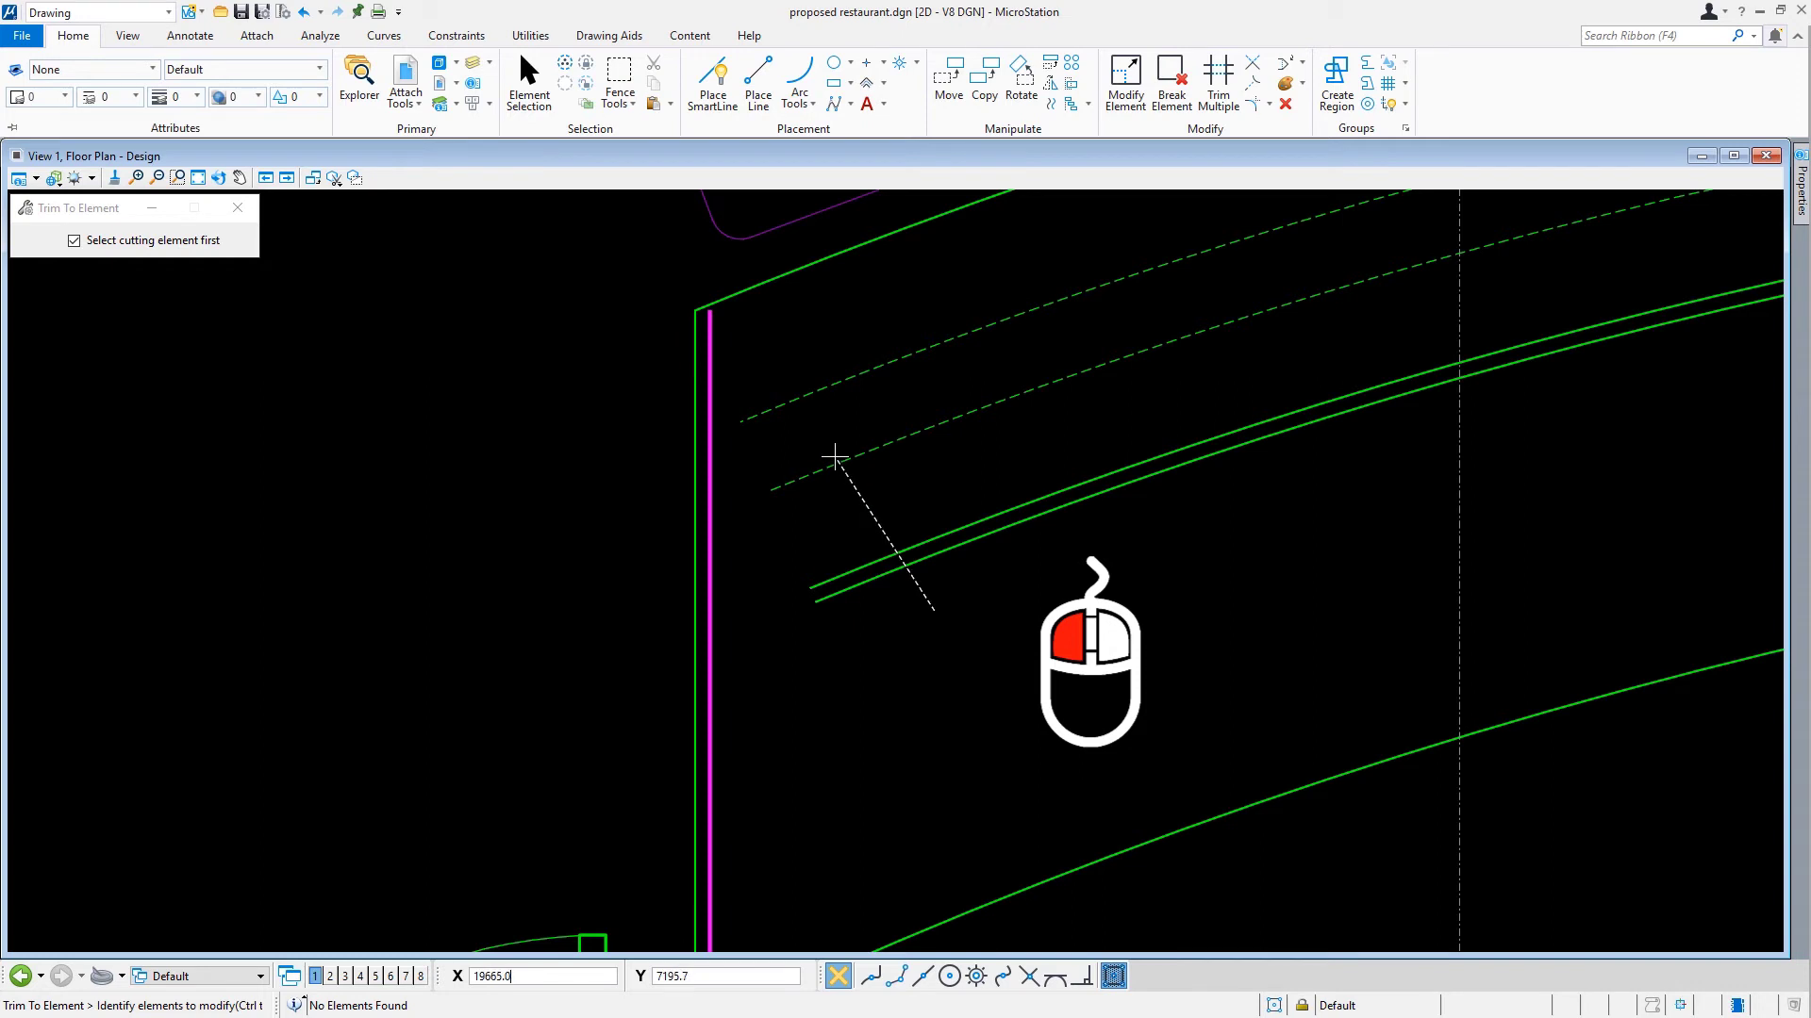
{"action": "mouse_move", "coordinate": [764, 340]}
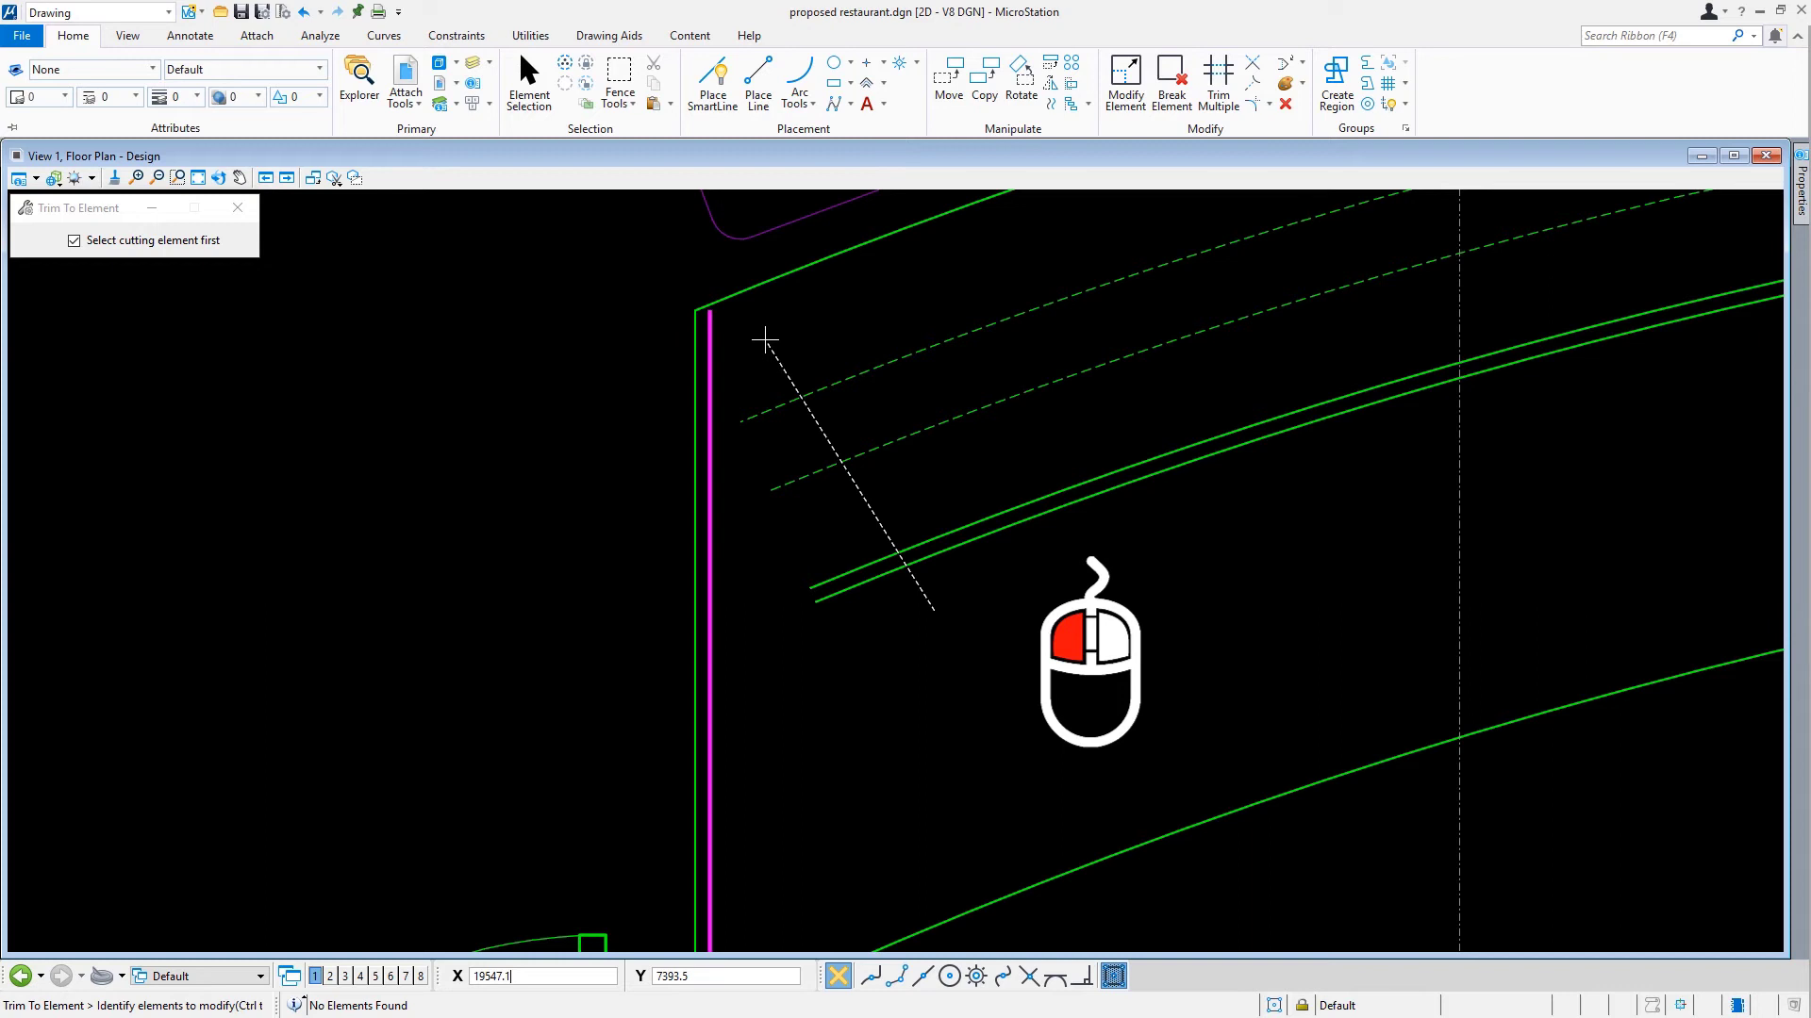
{"action": "left_click", "coordinate": [764, 339]}
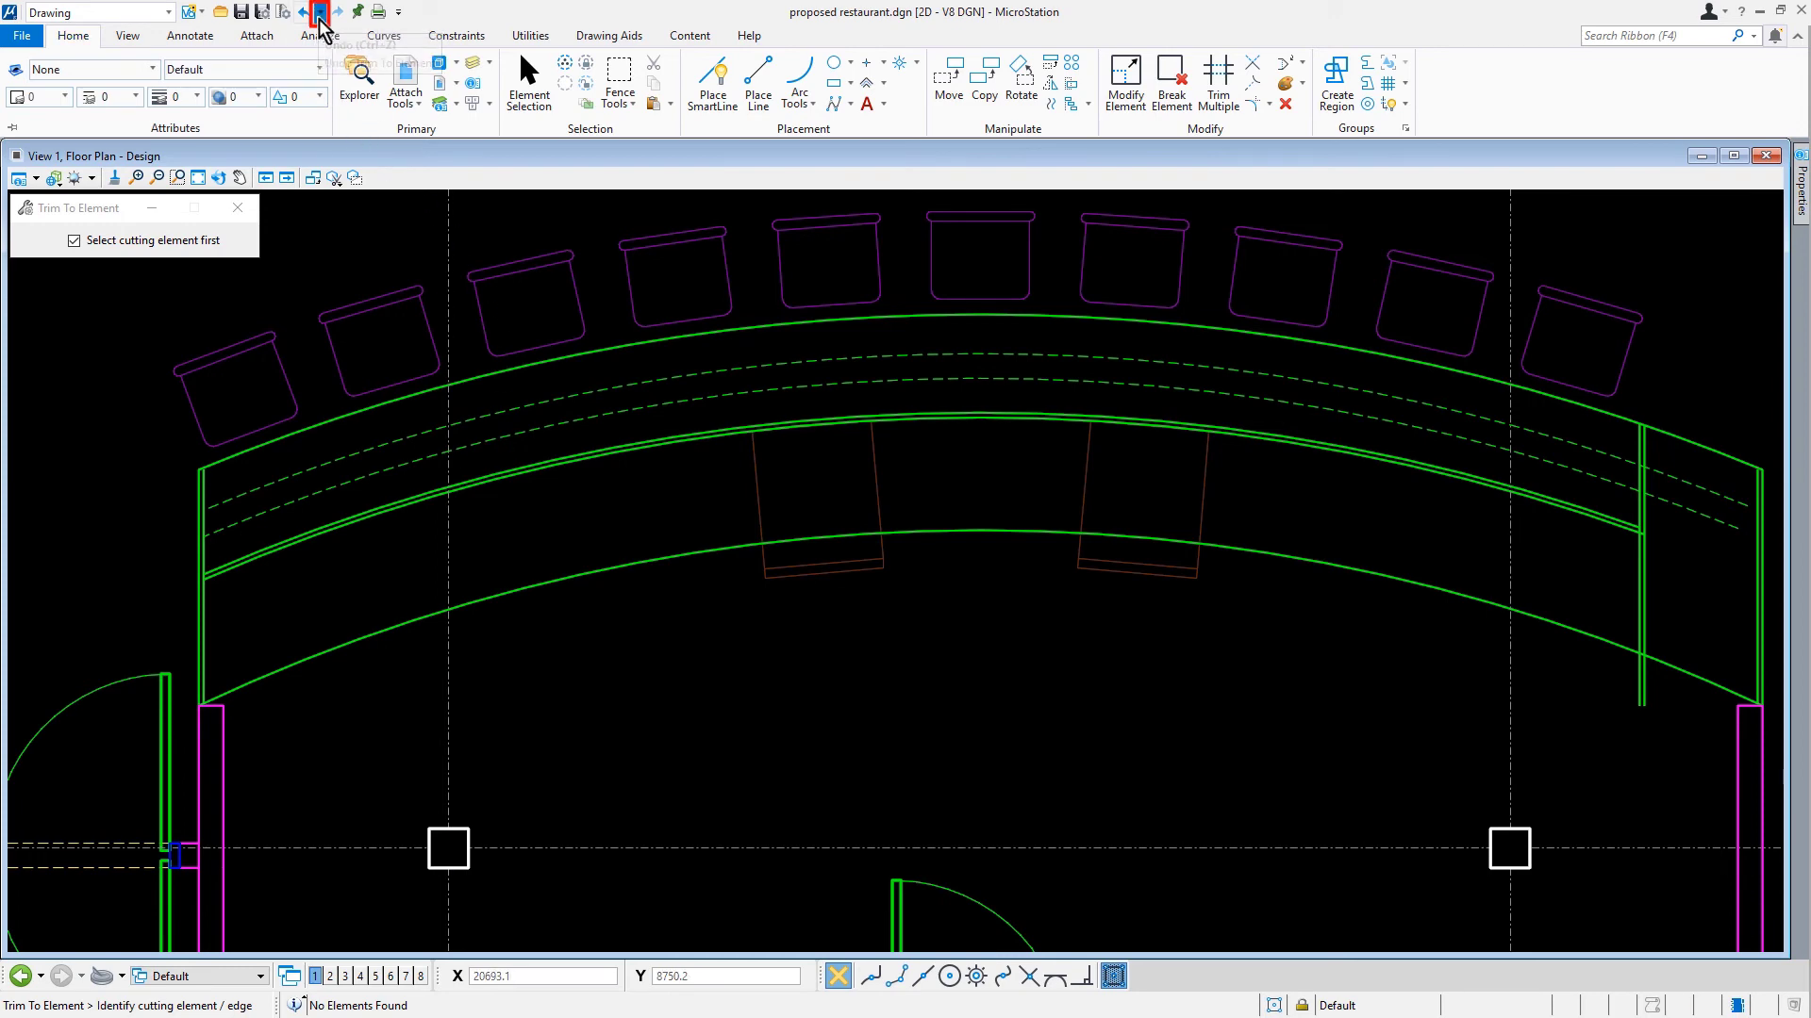
Undo the last trim of the countertop arcs.
{"action": "left_click", "coordinate": [317, 13]}
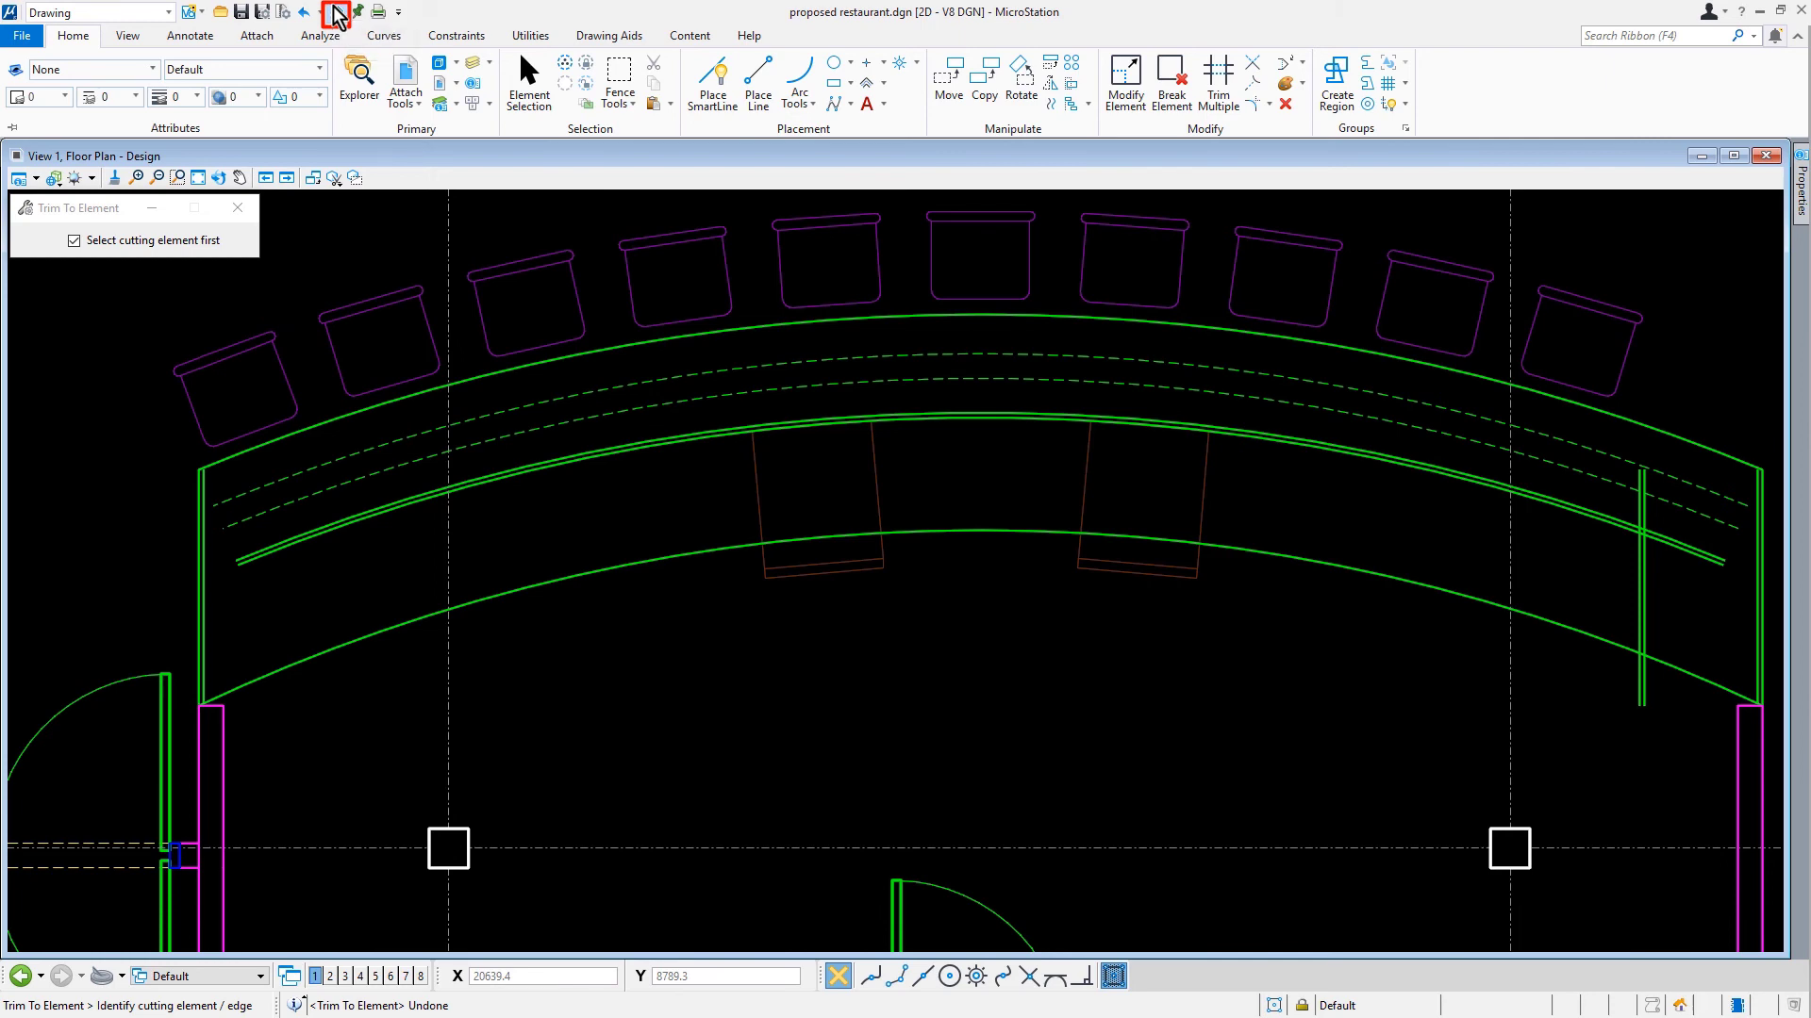
Redo the trim so the arcs meet the vertical end lines again.
{"action": "left_click", "coordinate": [331, 11]}
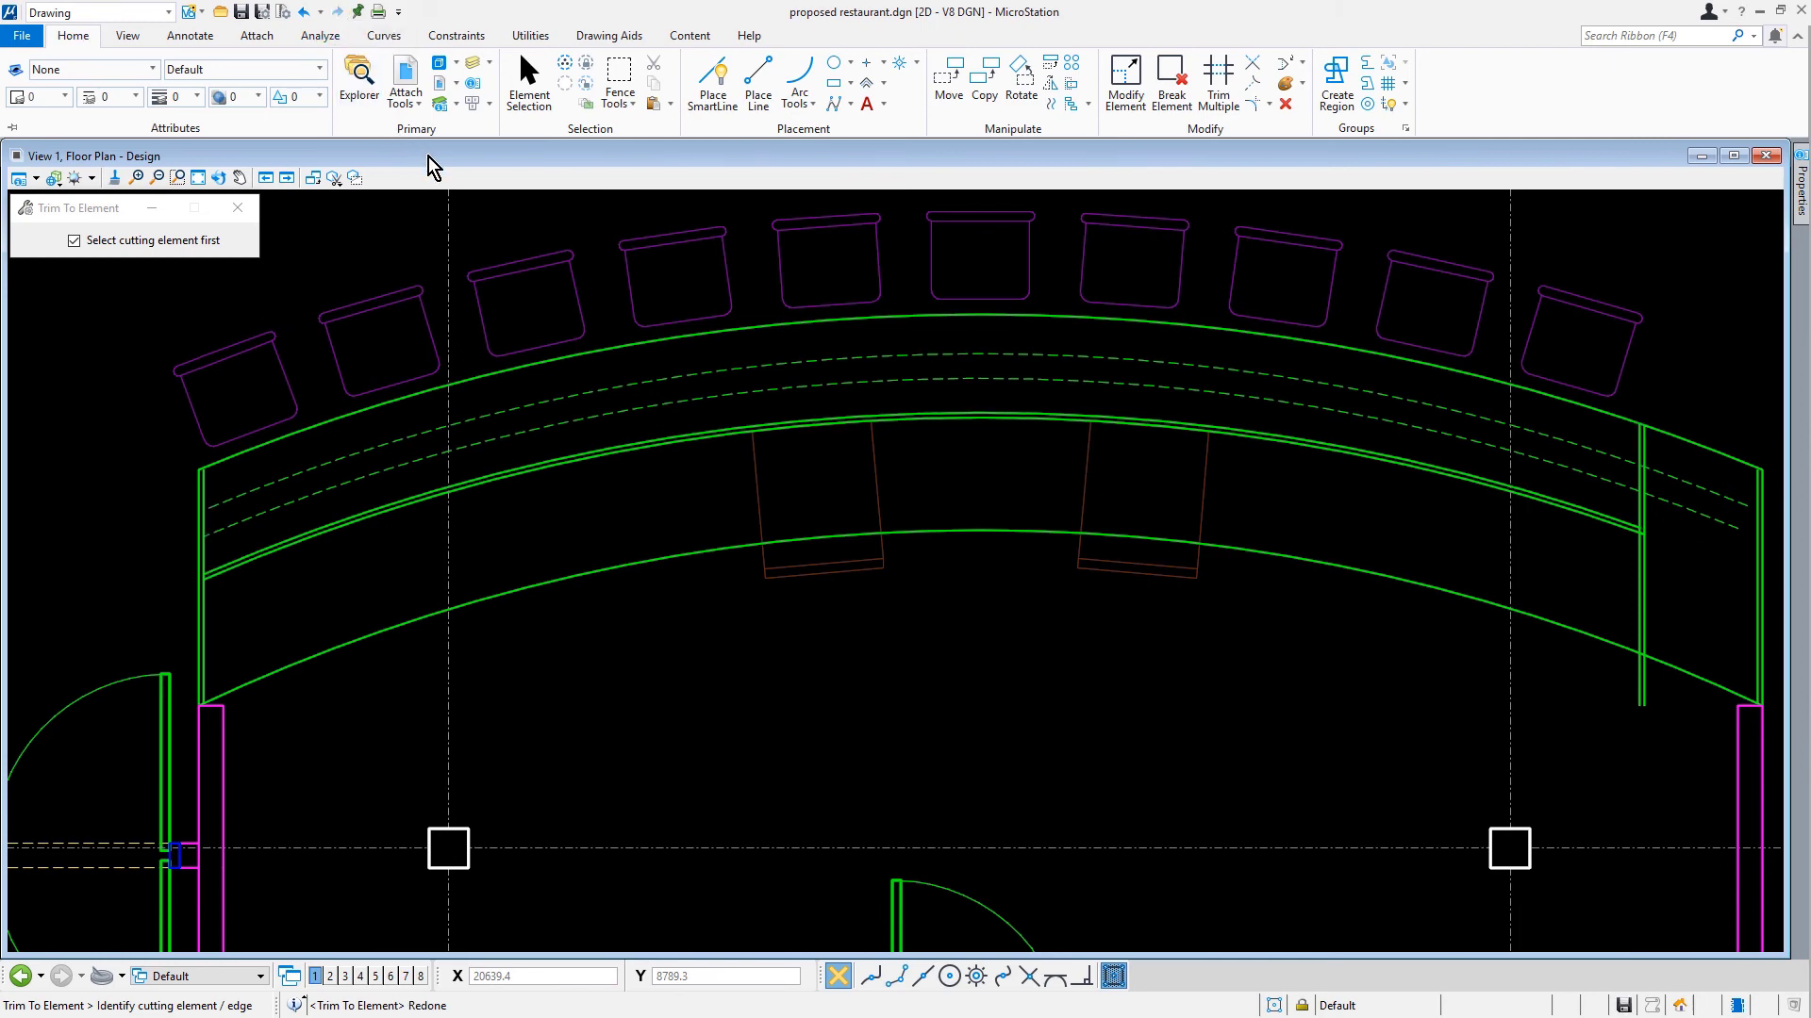